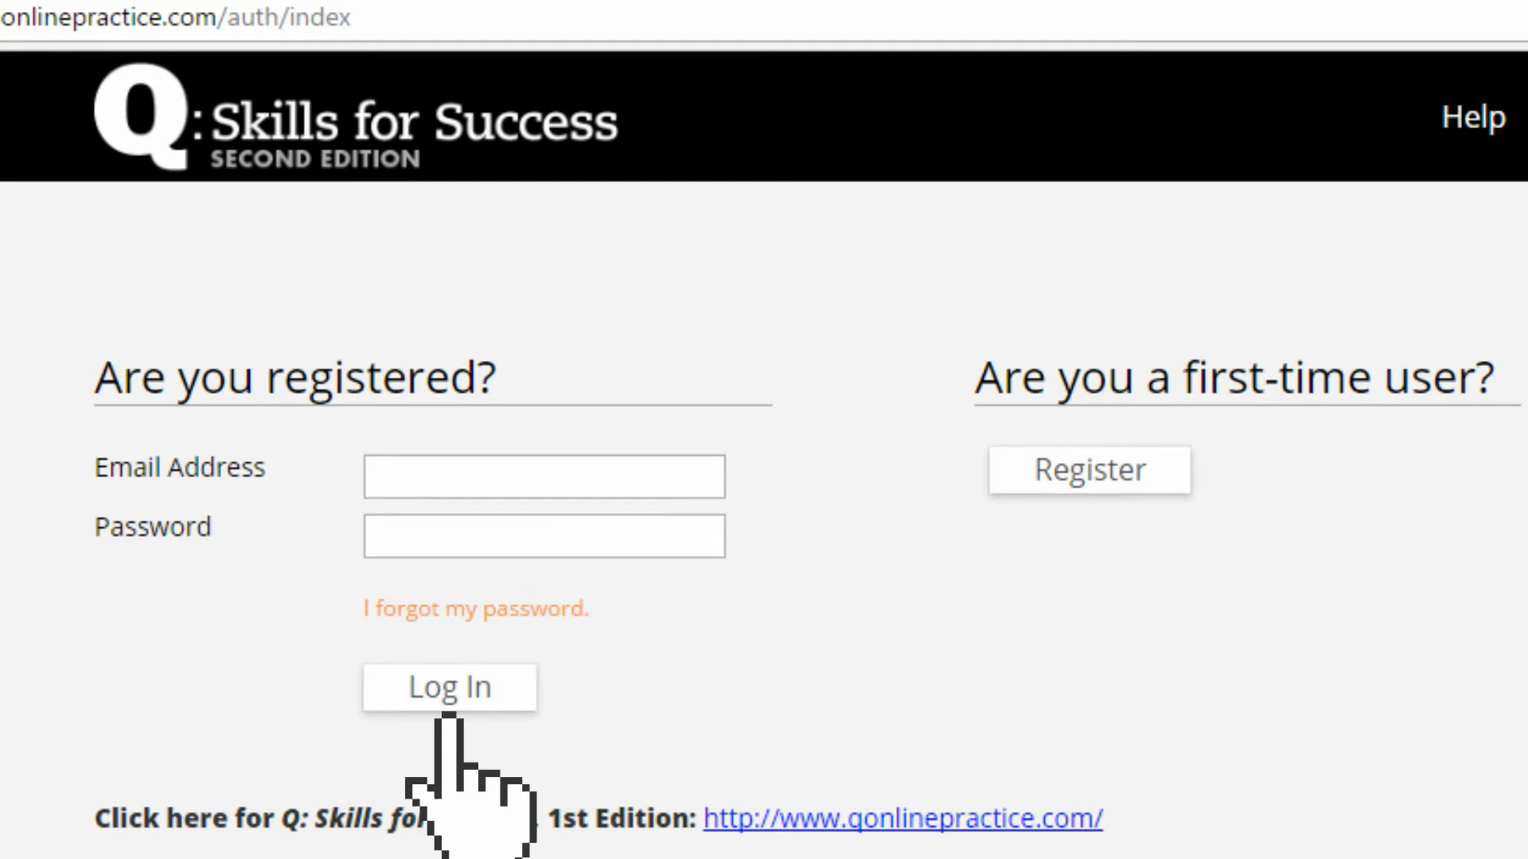
# - Log in to the online practice account to reach the Reading and Writing Level 4 home page
pyautogui.click(449, 686)
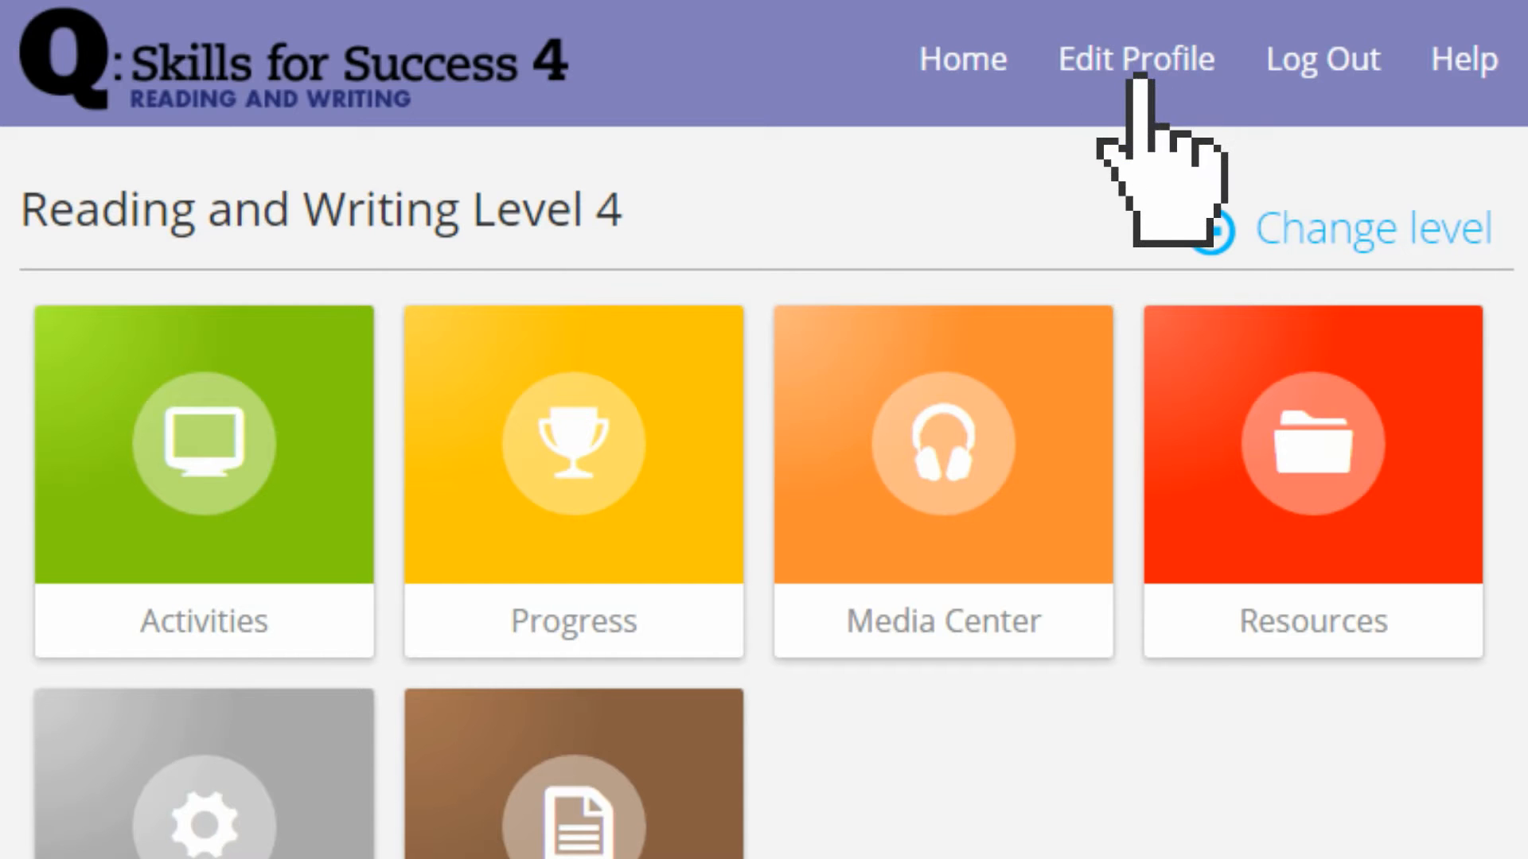
pyautogui.click(1133, 58)
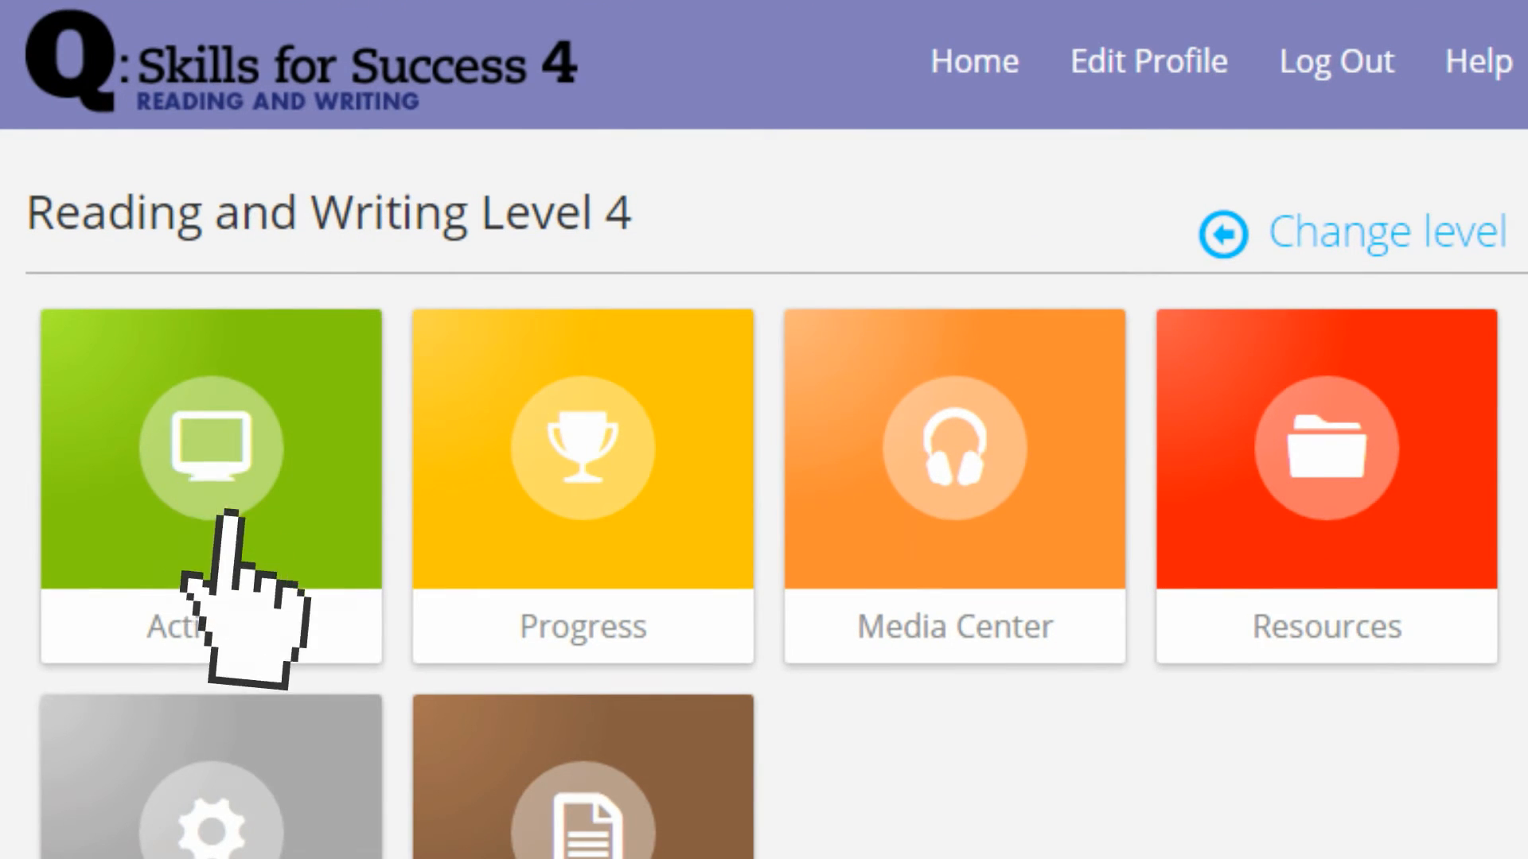
pyautogui.click(210, 448)
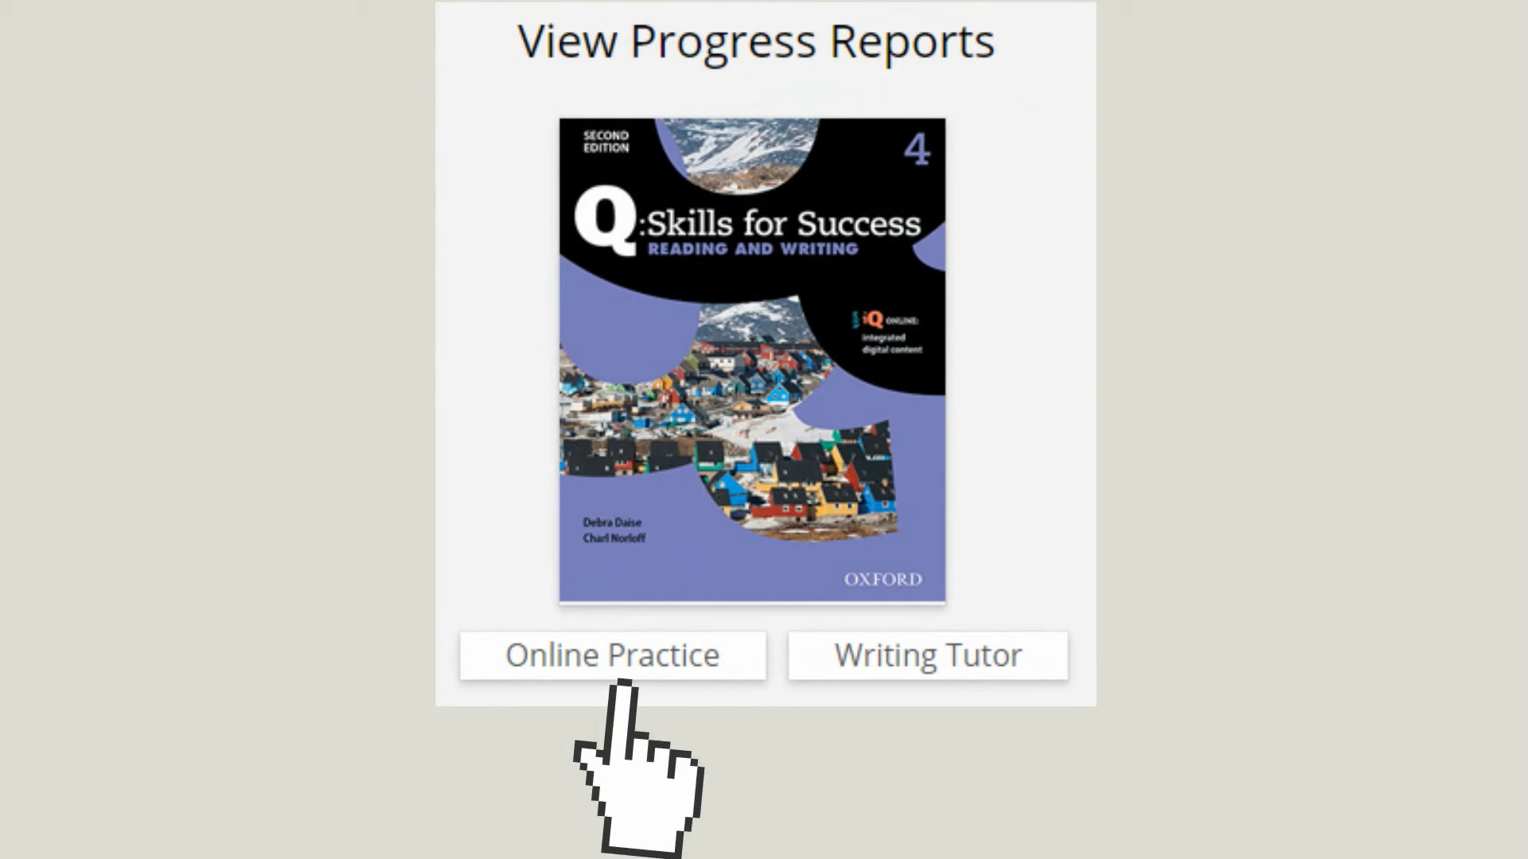
pyautogui.click(611, 654)
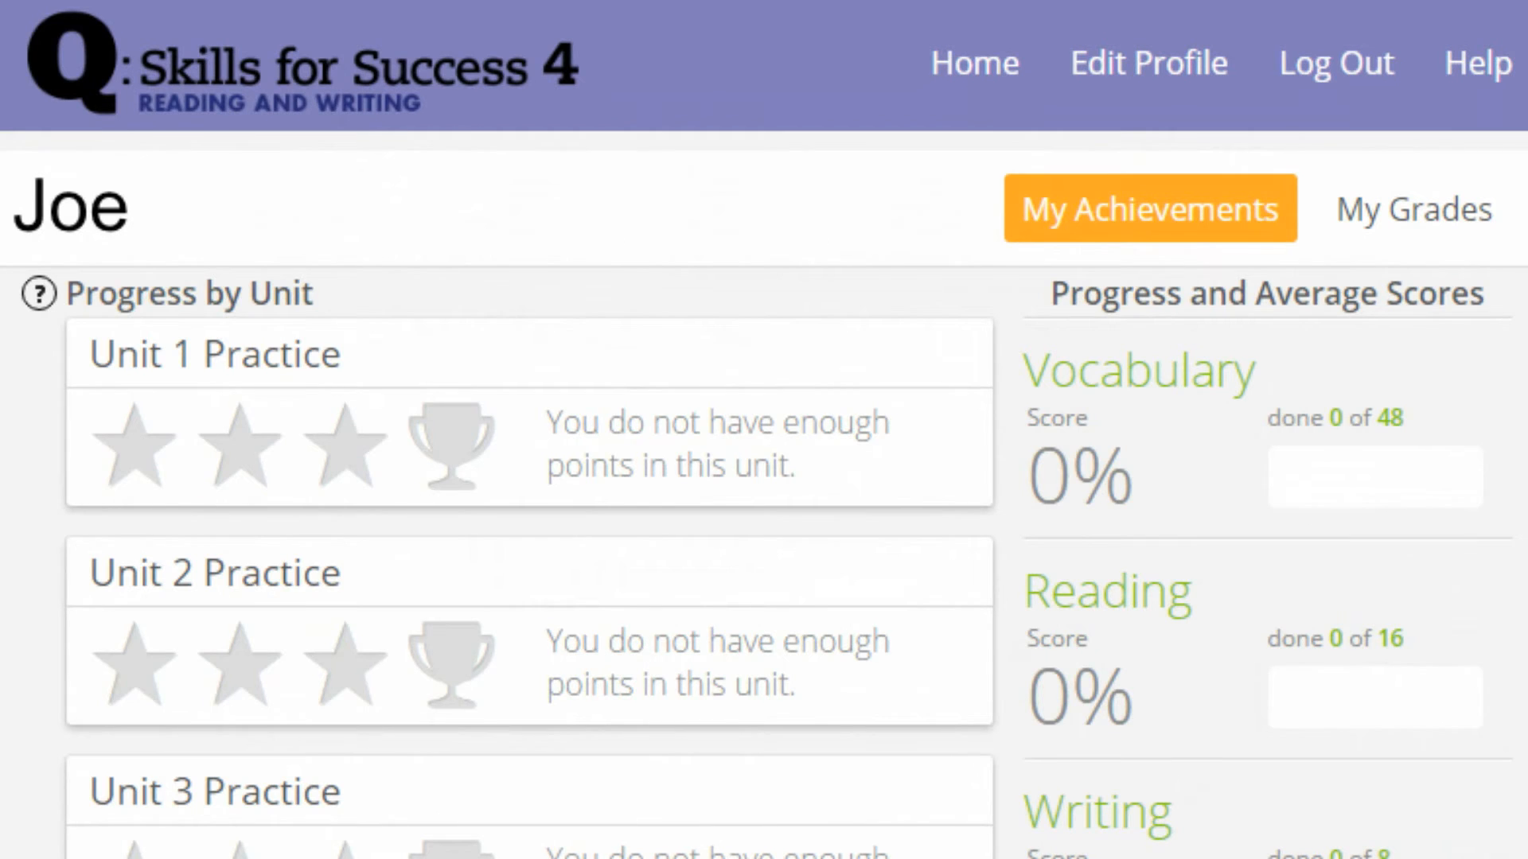
pyautogui.click(973, 61)
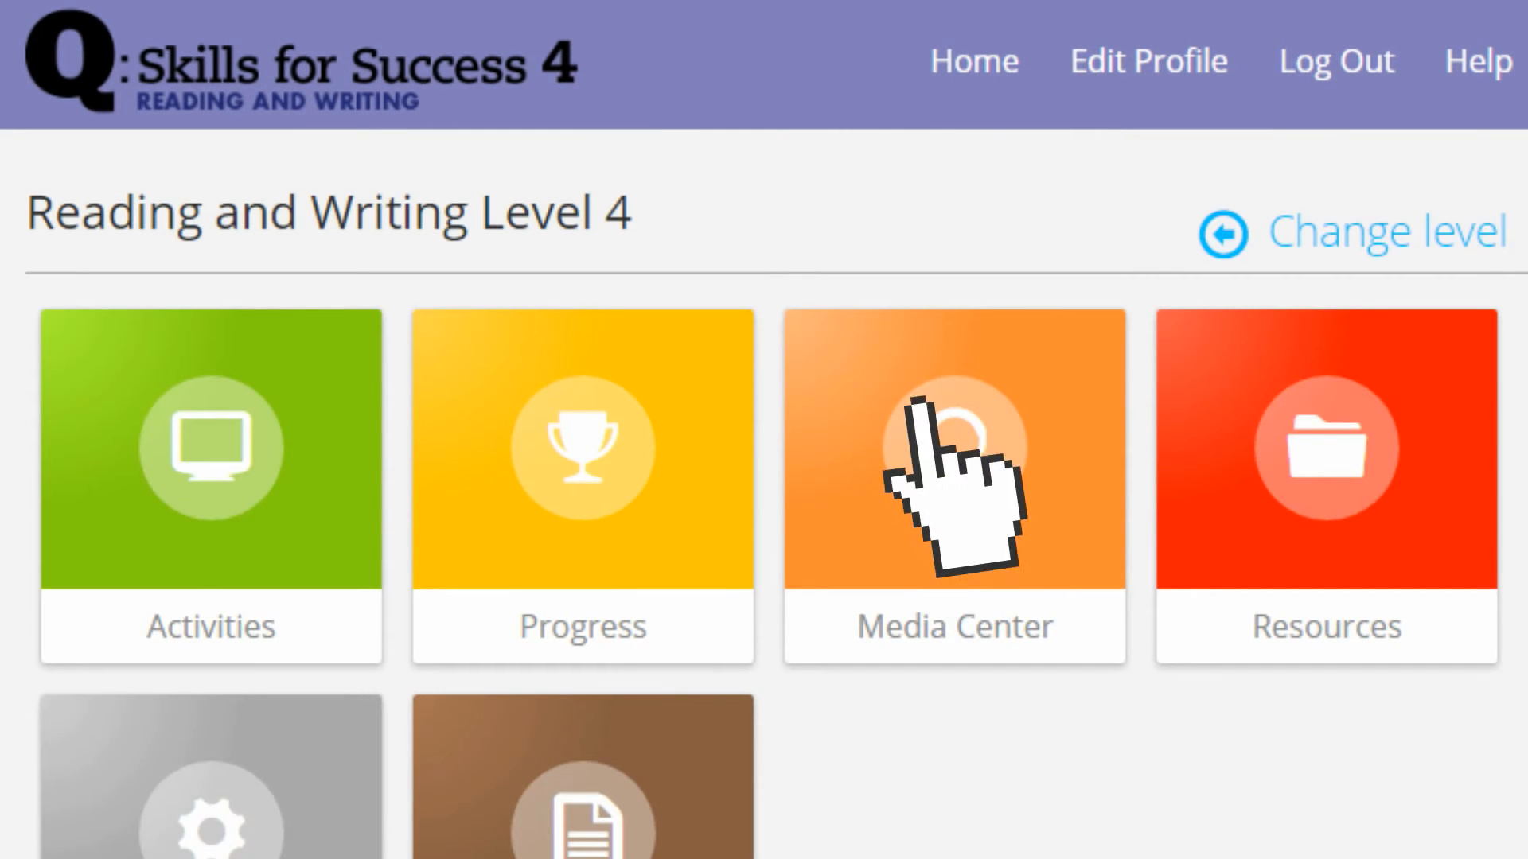
# - Download the Video Transcripts file from the Media Center's Resources page
pyautogui.click(954, 448)
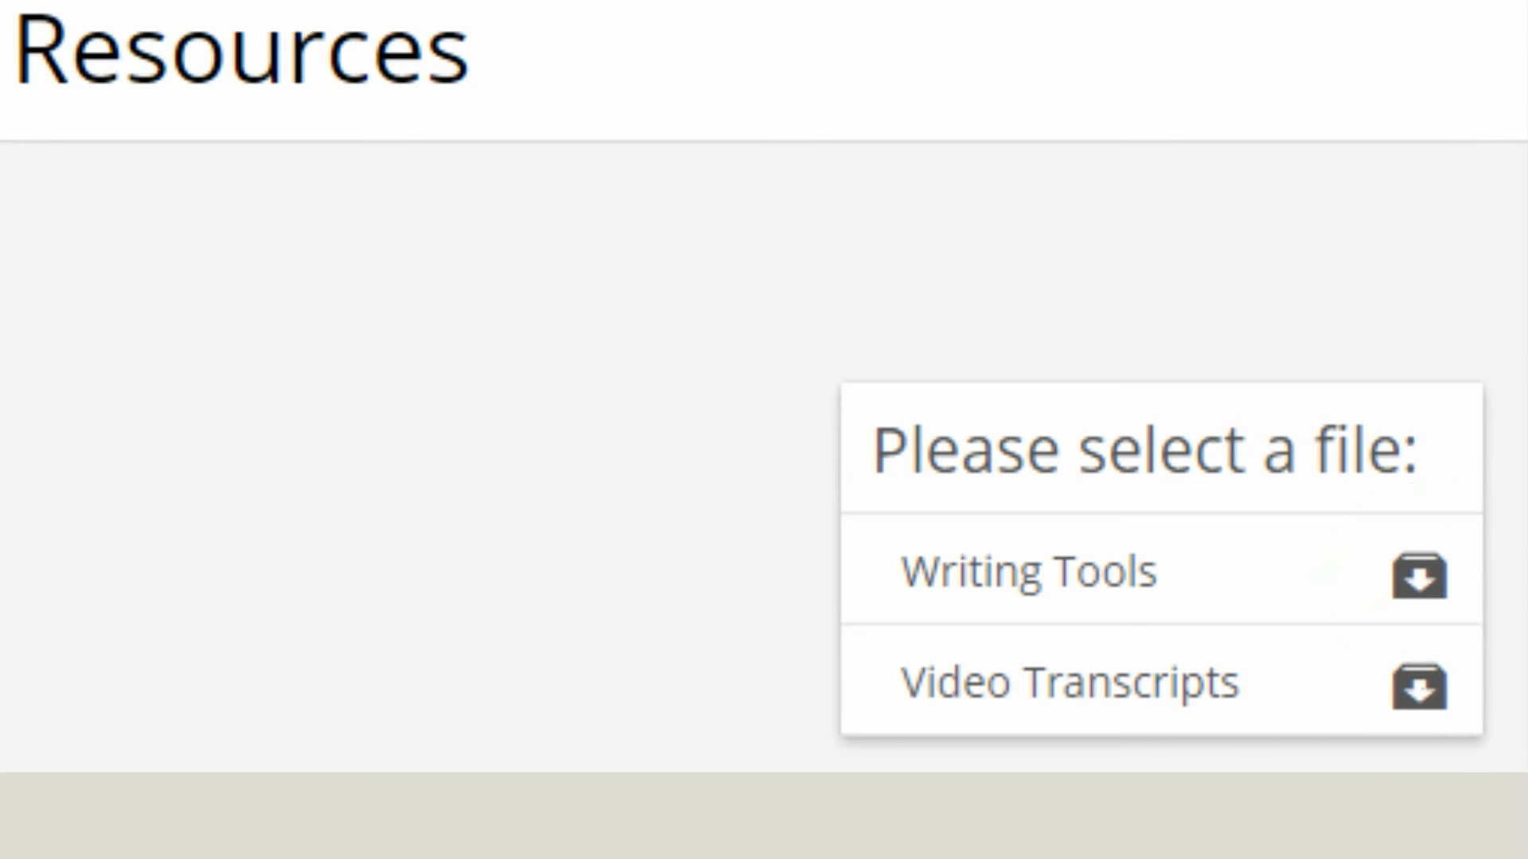
pyautogui.click(1419, 682)
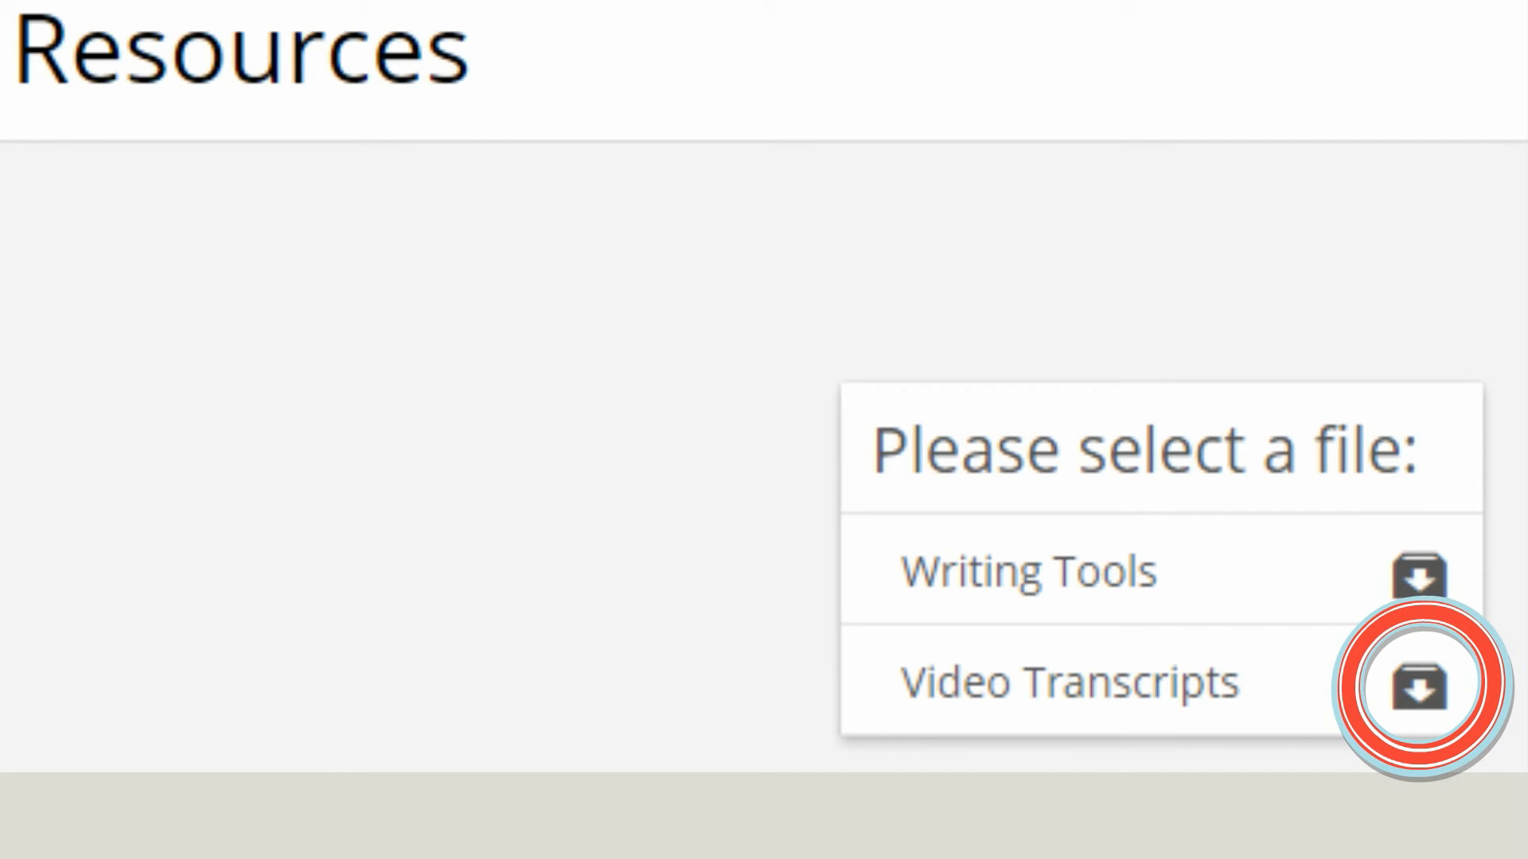